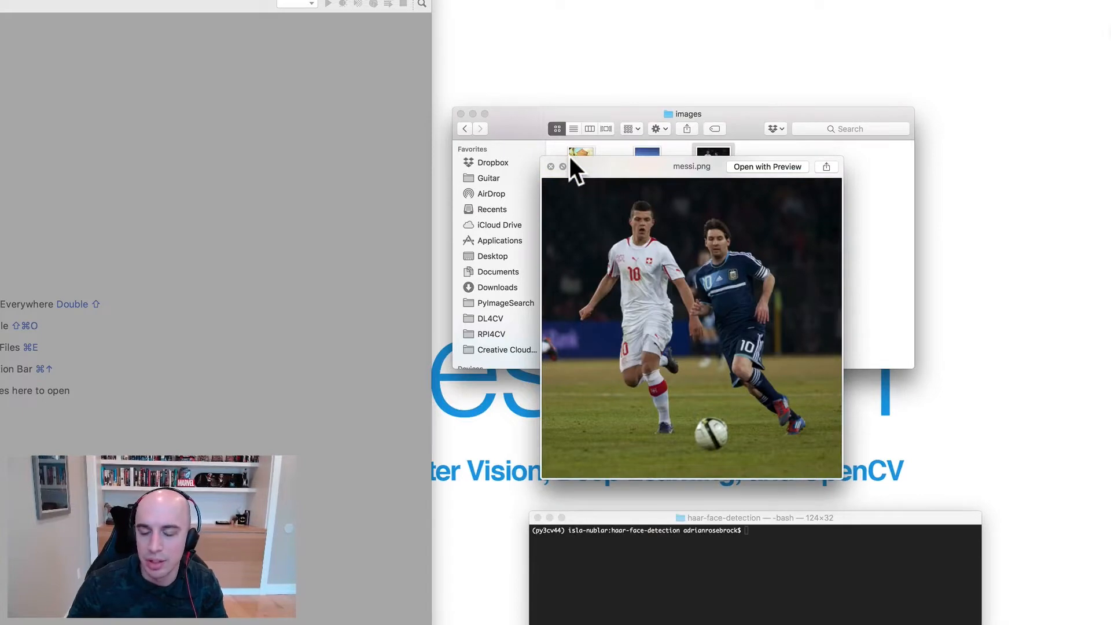
- Close the messi.png preview and return to the haar-face-detection project listing
left_click(551, 167)
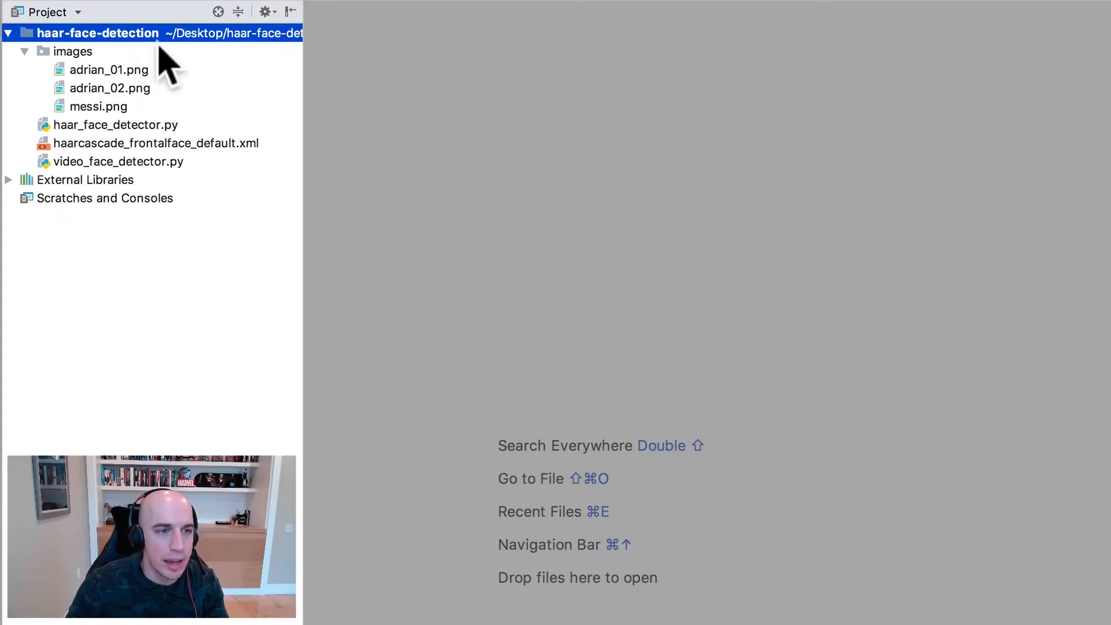
mouse_move(134, 149)
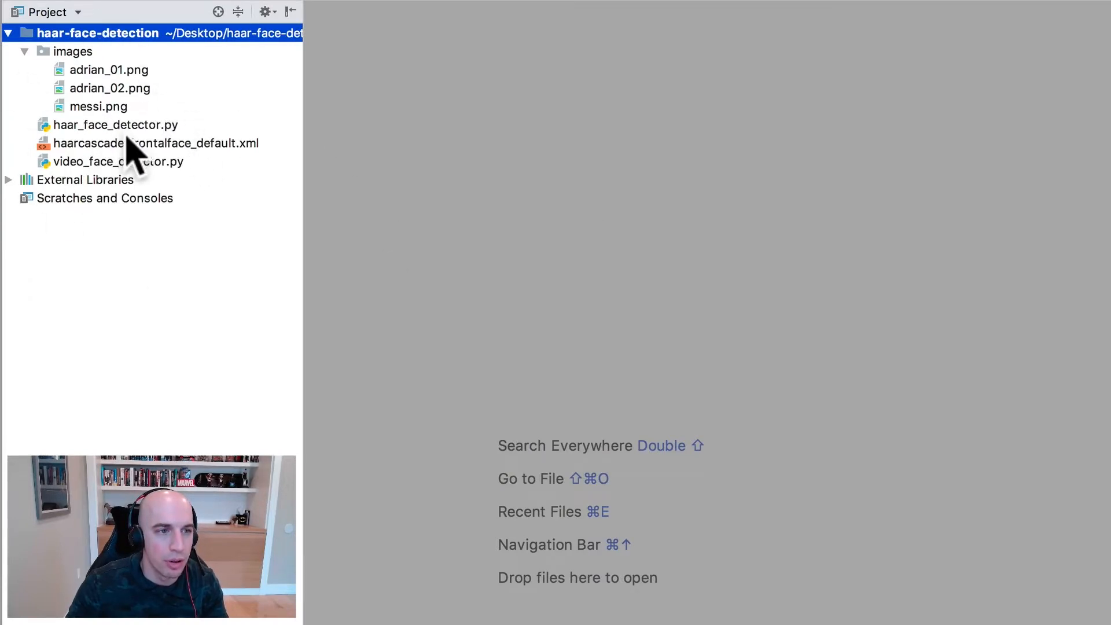
- Open haar_face_detector.py and highlight the argparse import while reviewing the imports
double_click(115, 125)
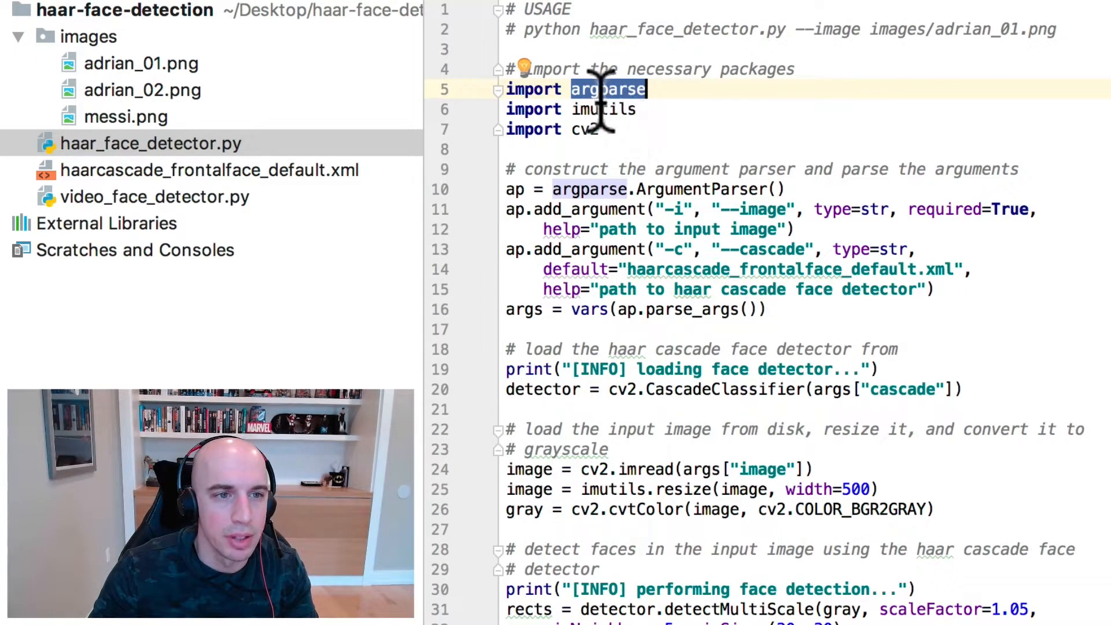
double_click(602, 108)
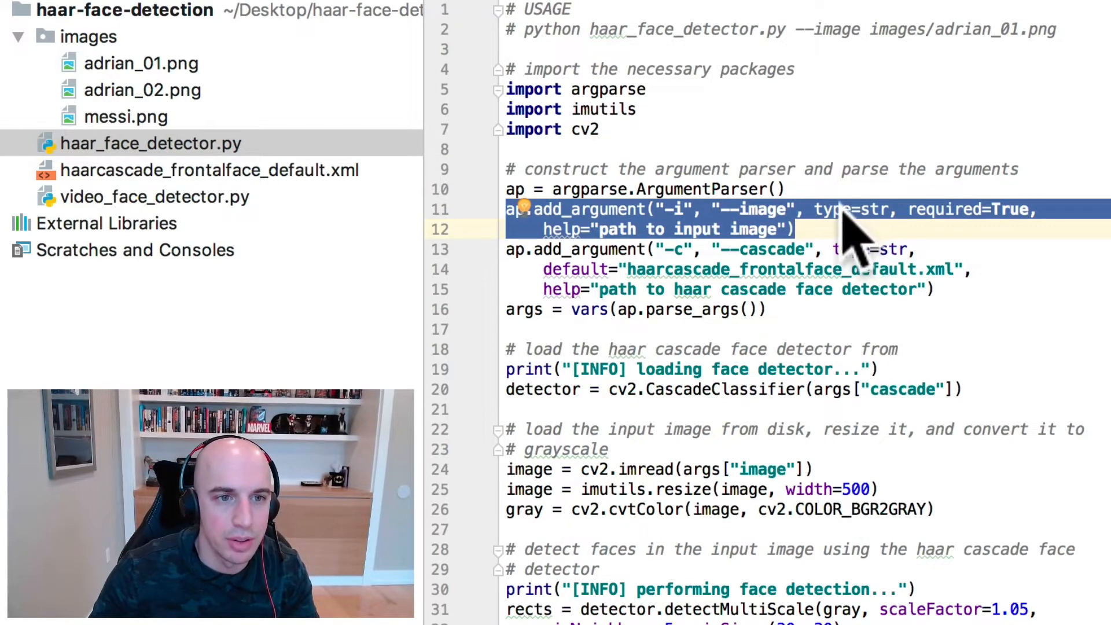
mouse_move(191, 93)
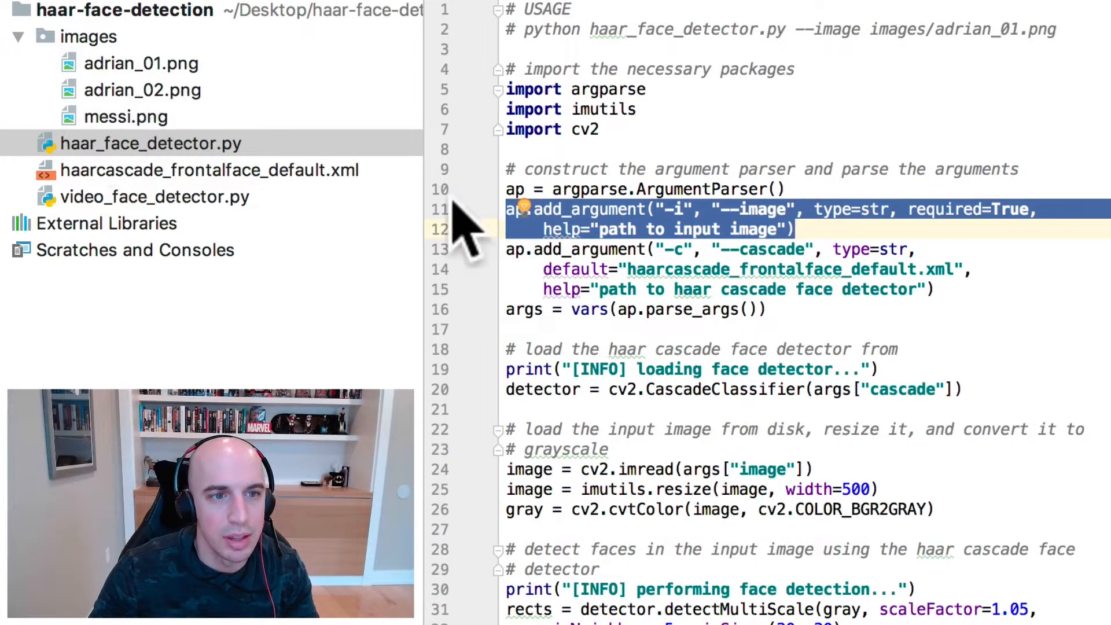
left_click(507, 210)
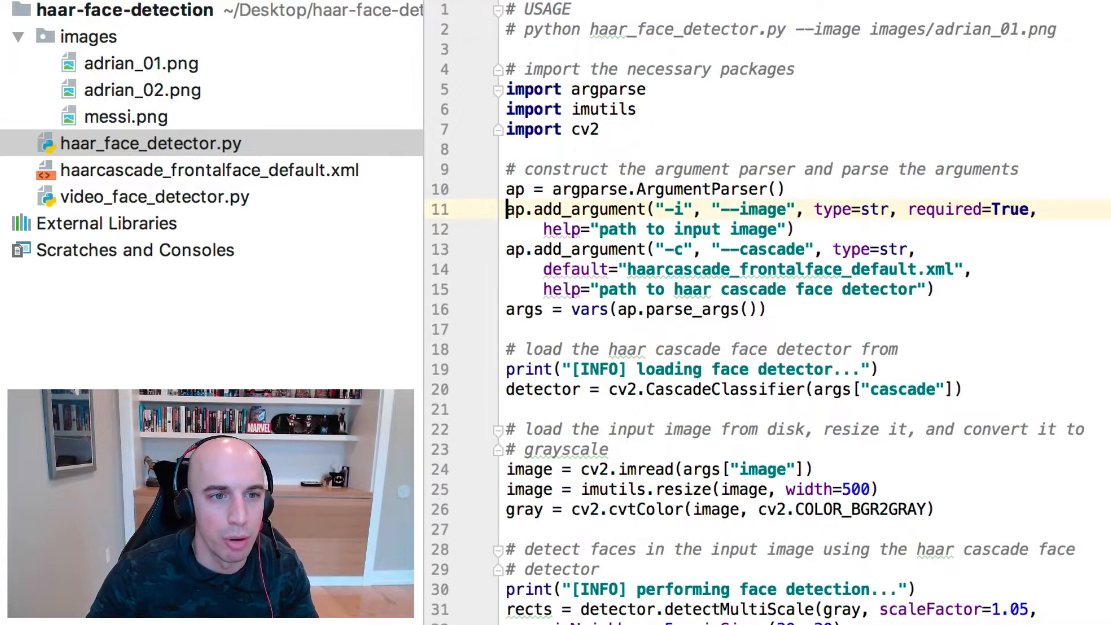
left_click(798, 269)
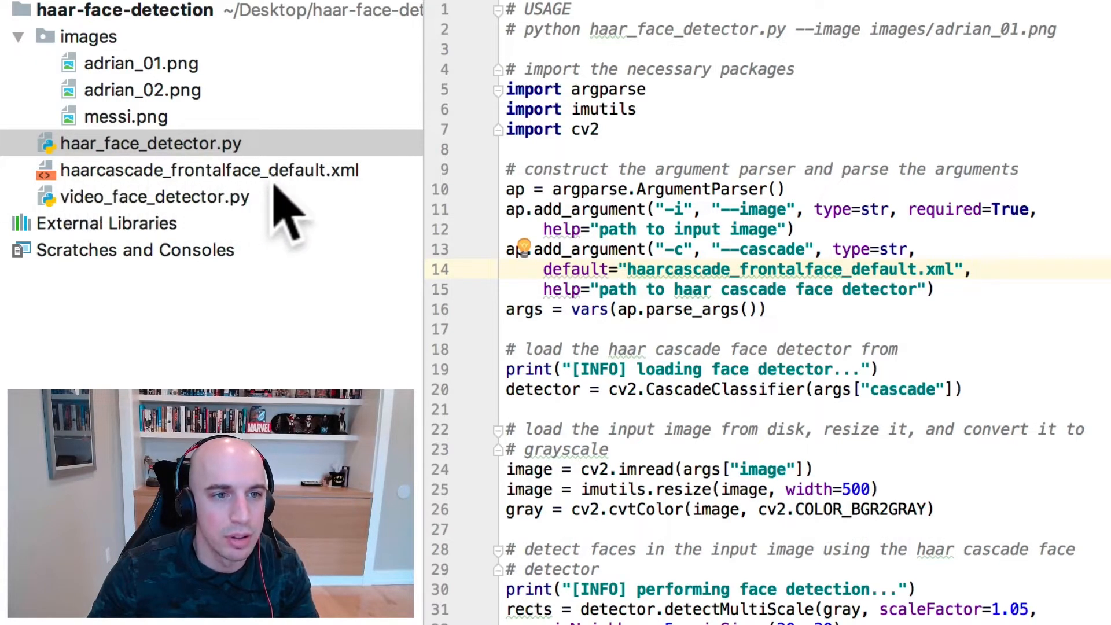
double_click(794, 270)
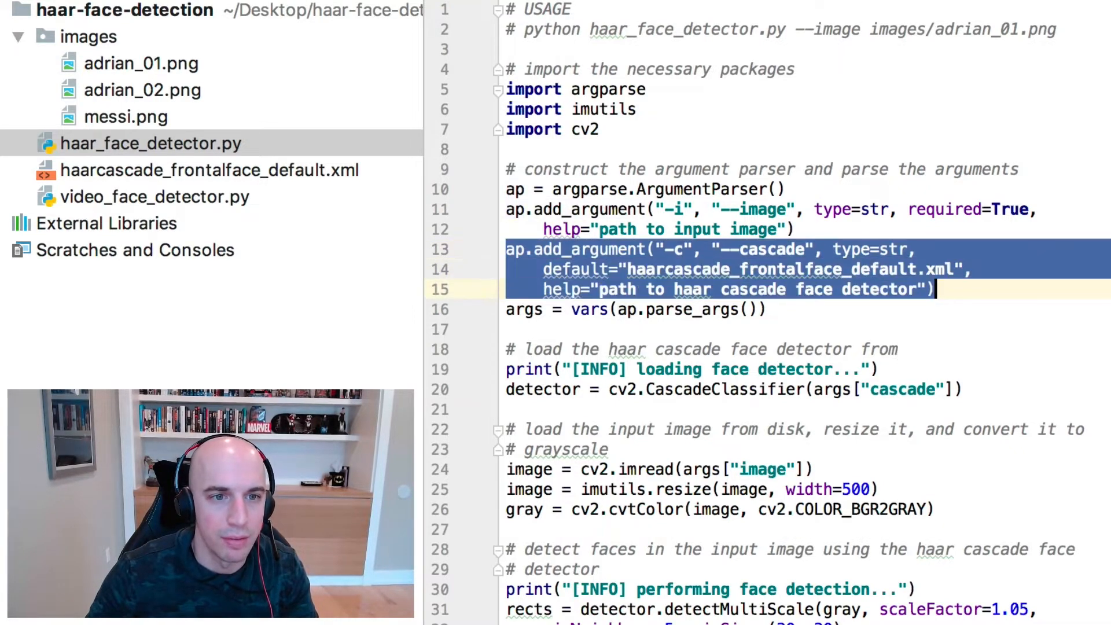
mouse_move(651, 270)
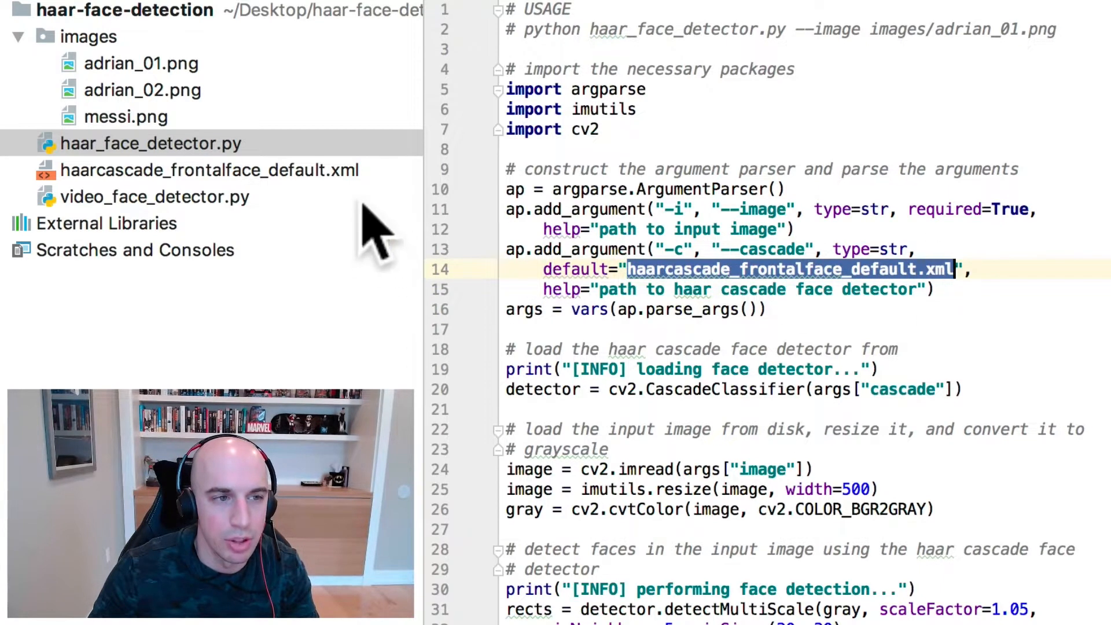
left_click(208, 169)
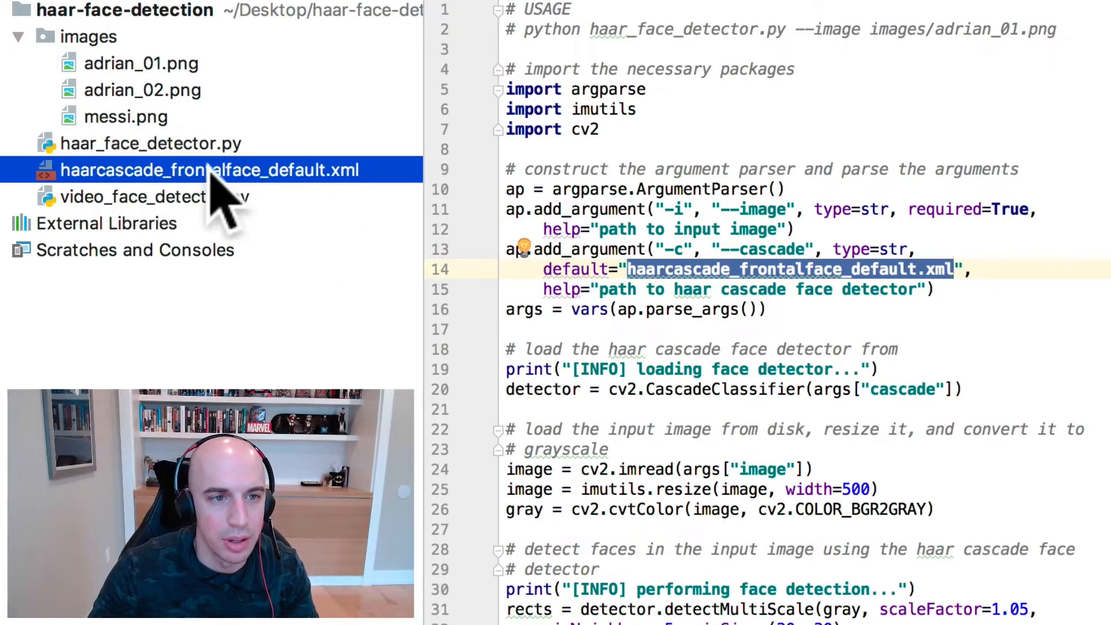
mouse_move(297, 206)
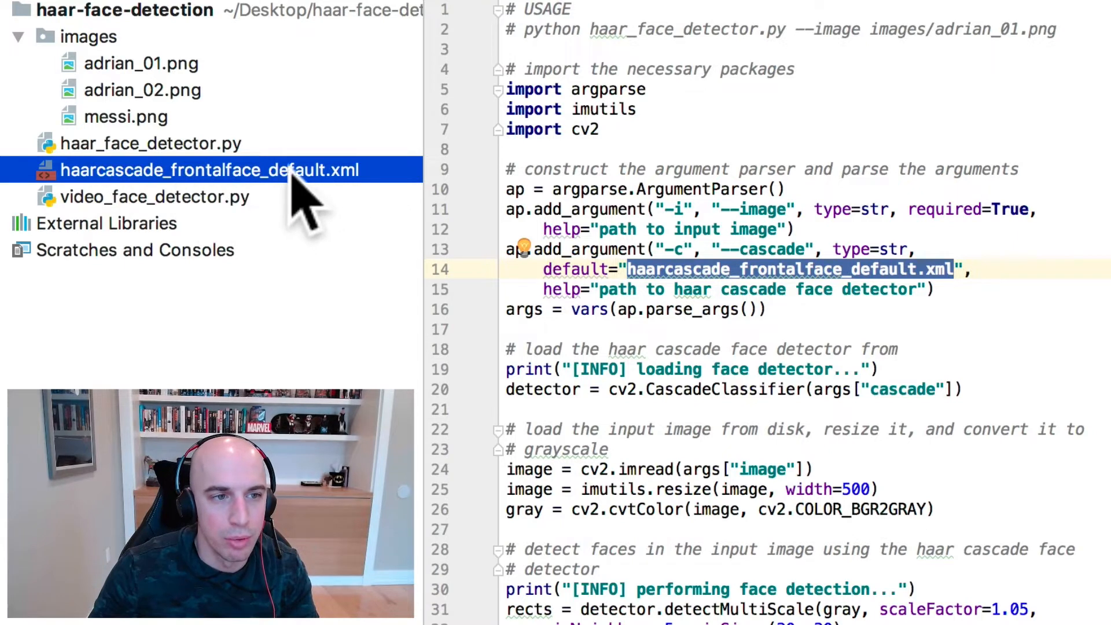
left_click(150, 144)
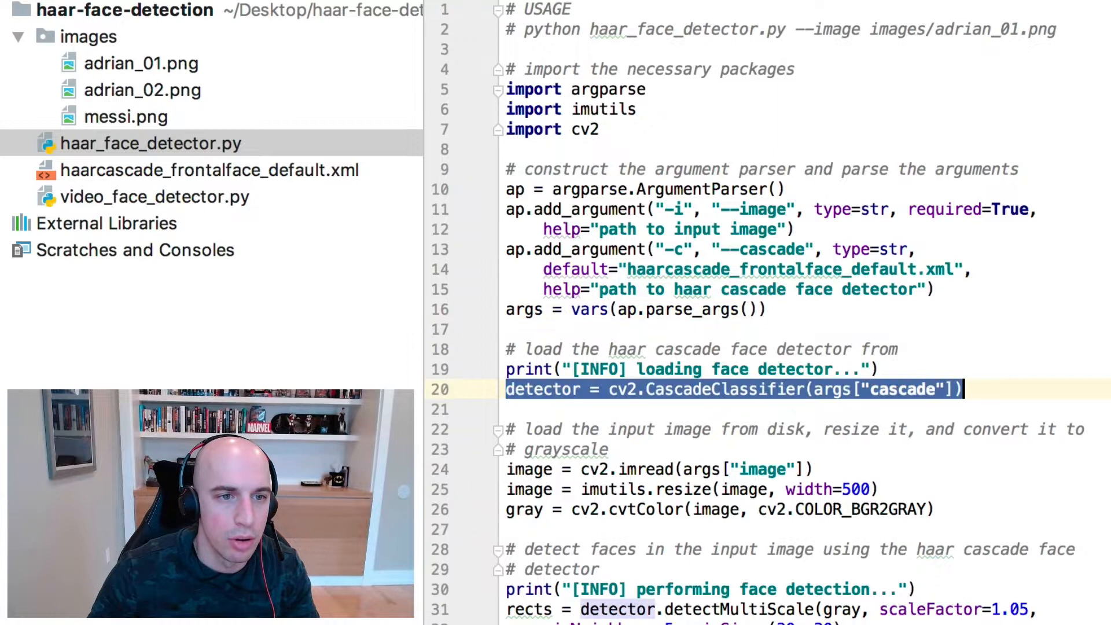
double_click(723, 389)
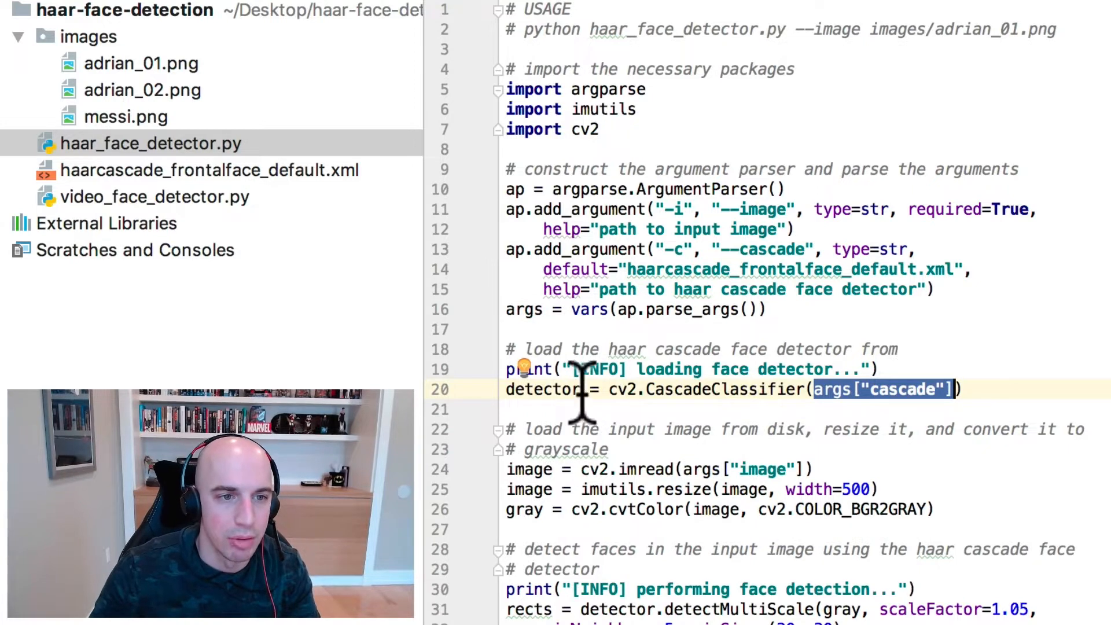
double_click(543, 389)
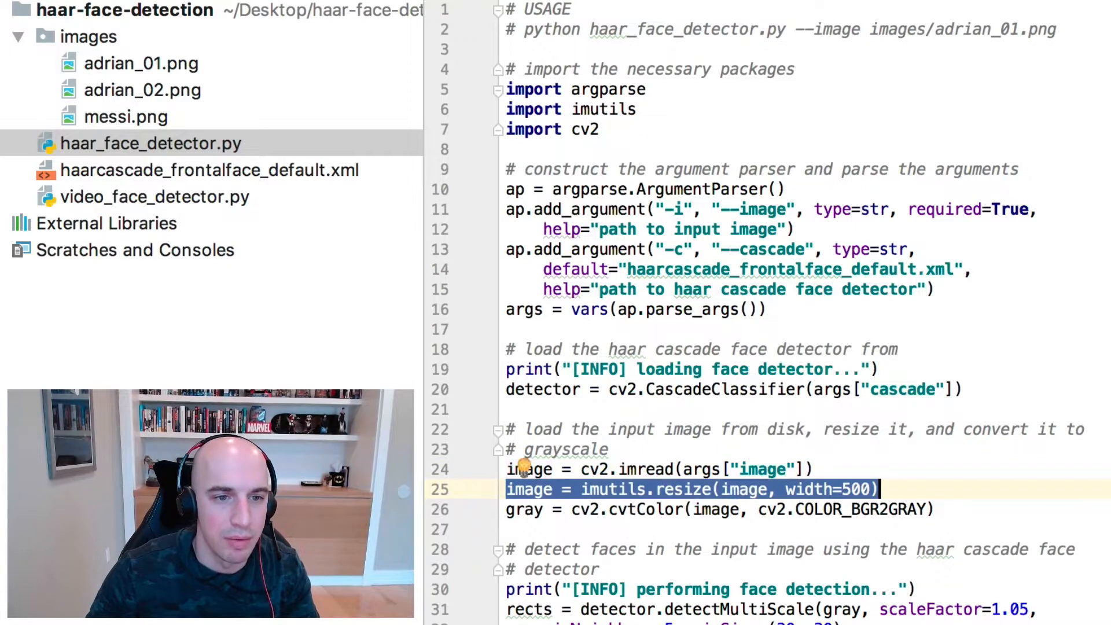
left_click(524, 509)
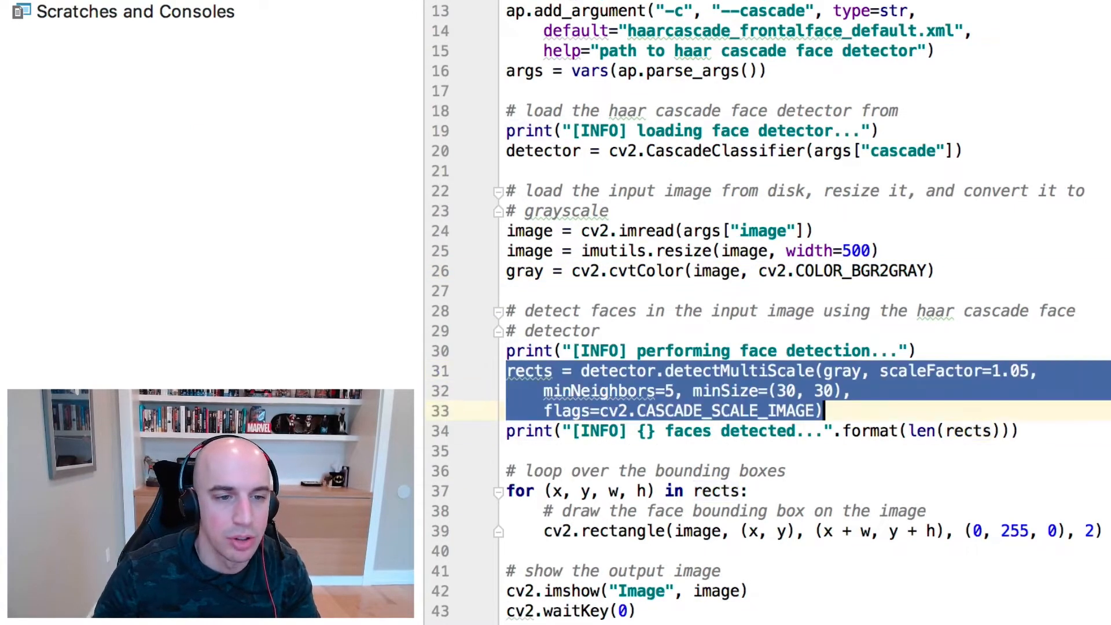
double_click(738, 370)
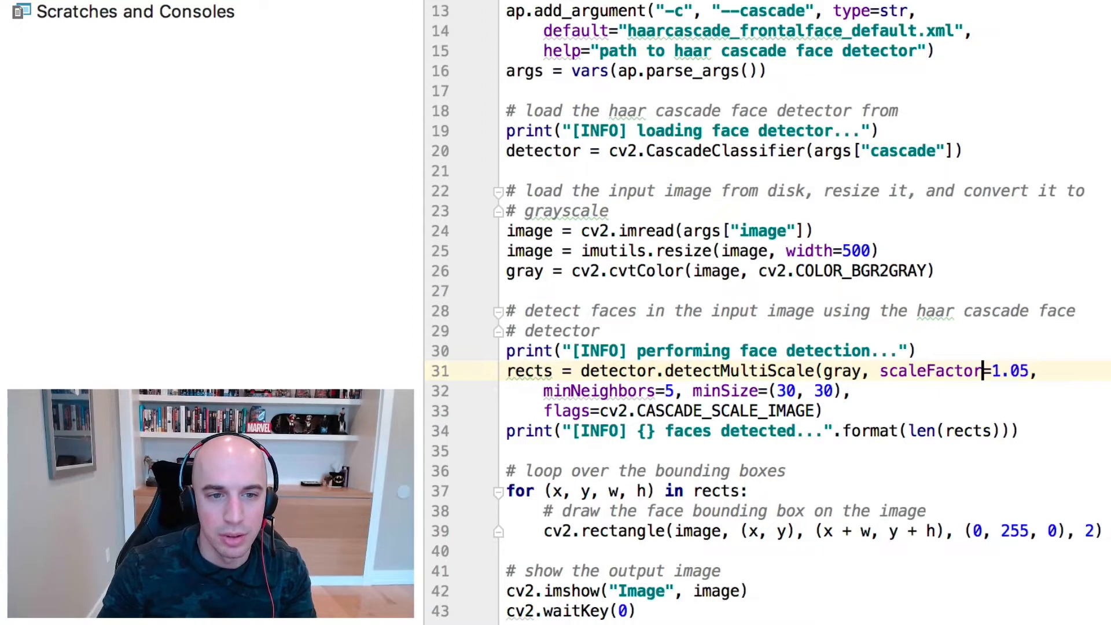
- Highlight the scaleFactor parameter of detectMultiScale while explaining it
double_click(600, 390)
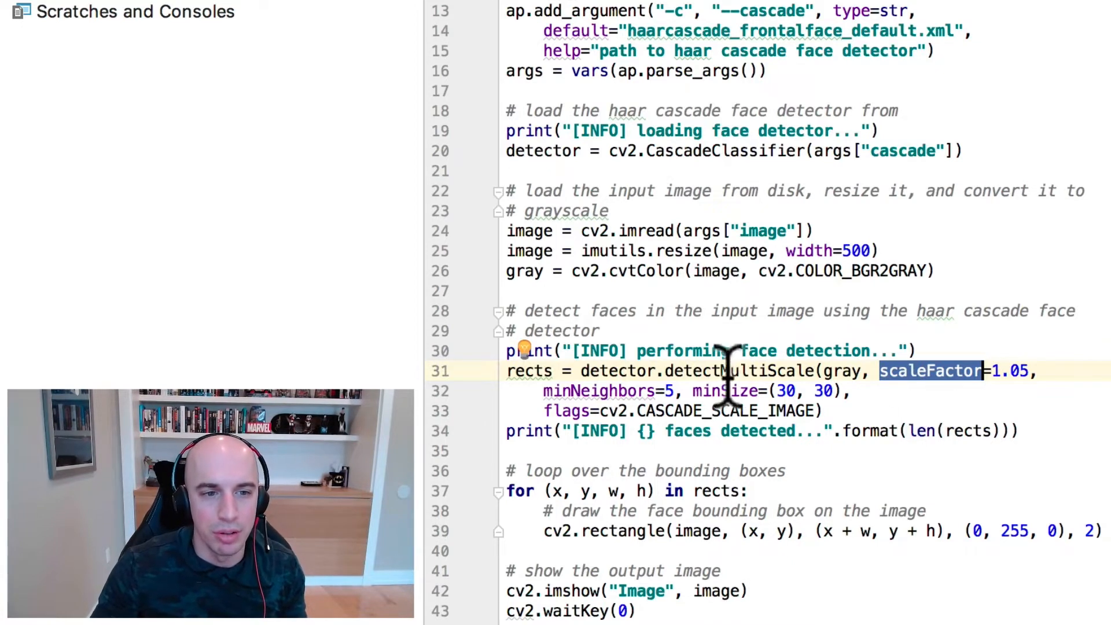
double_click(739, 371)
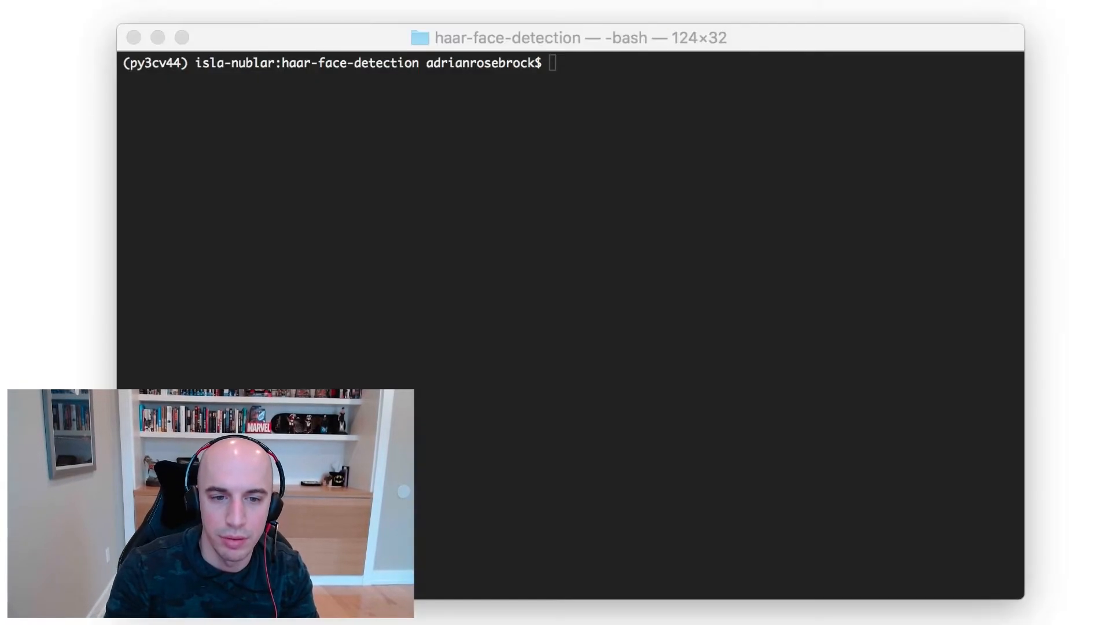
- Run python haar_face_detector.py --image images/adrian_01.png to detect one face
type("python haar_face_detector.py --image images/adrian_01.png")
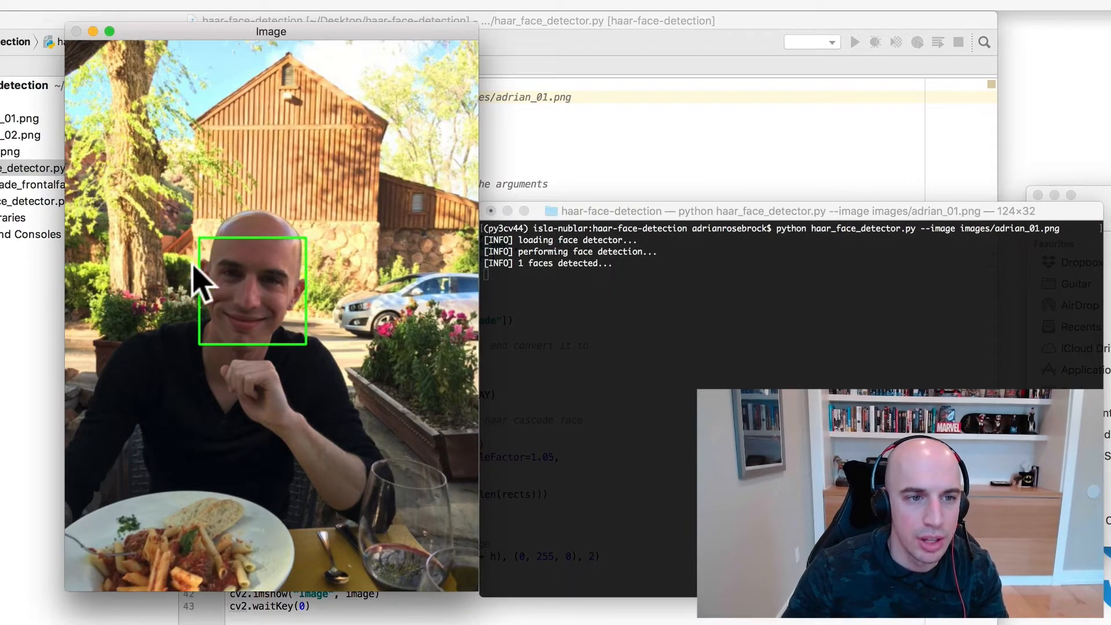
mouse_move(211, 273)
type("python haar_face_detector.py --image images/adrian_02.png")
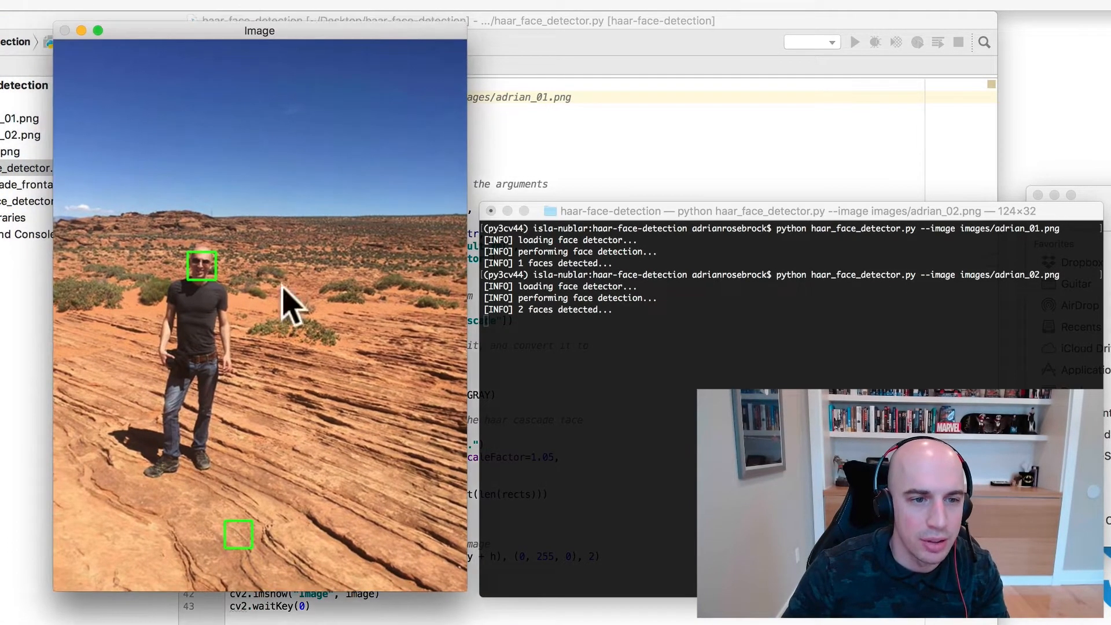
mouse_move(201, 276)
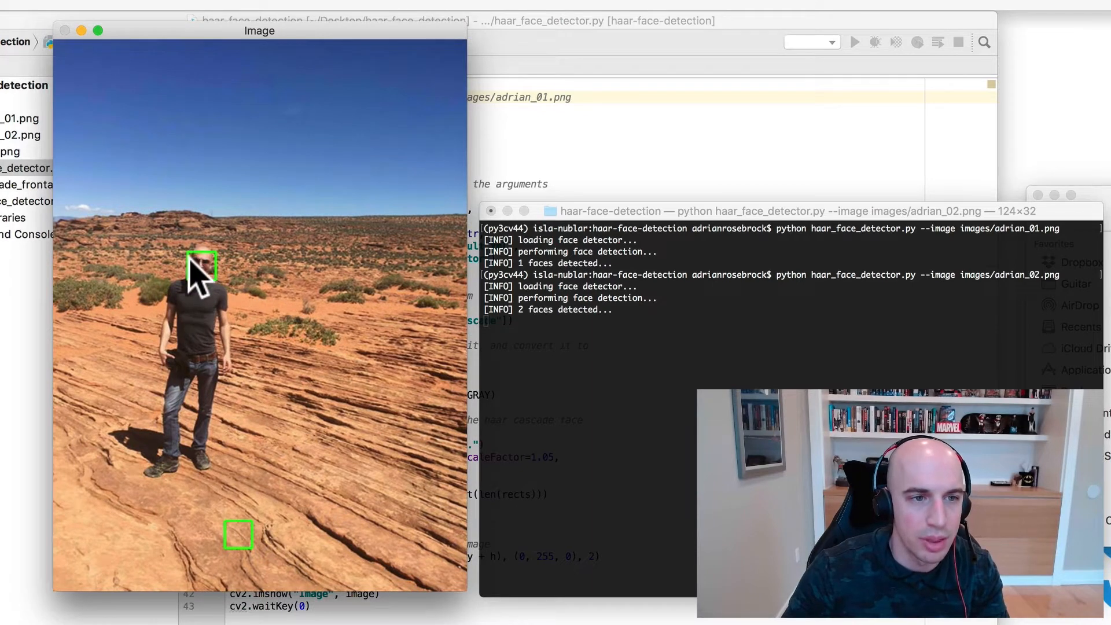
mouse_move(220, 305)
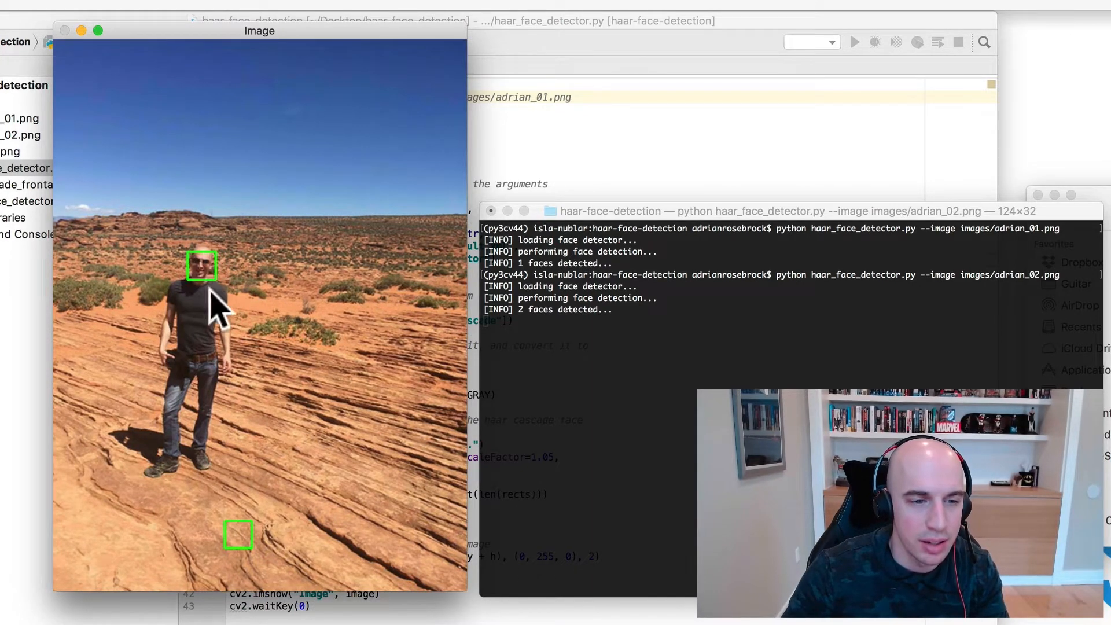
mouse_move(223, 548)
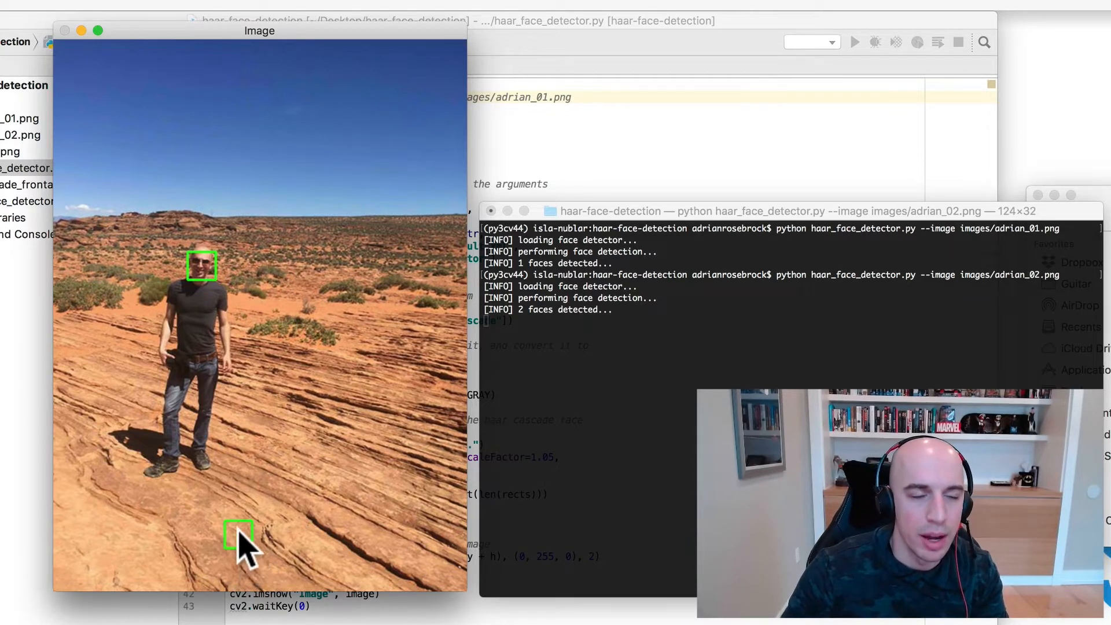
mouse_move(267, 57)
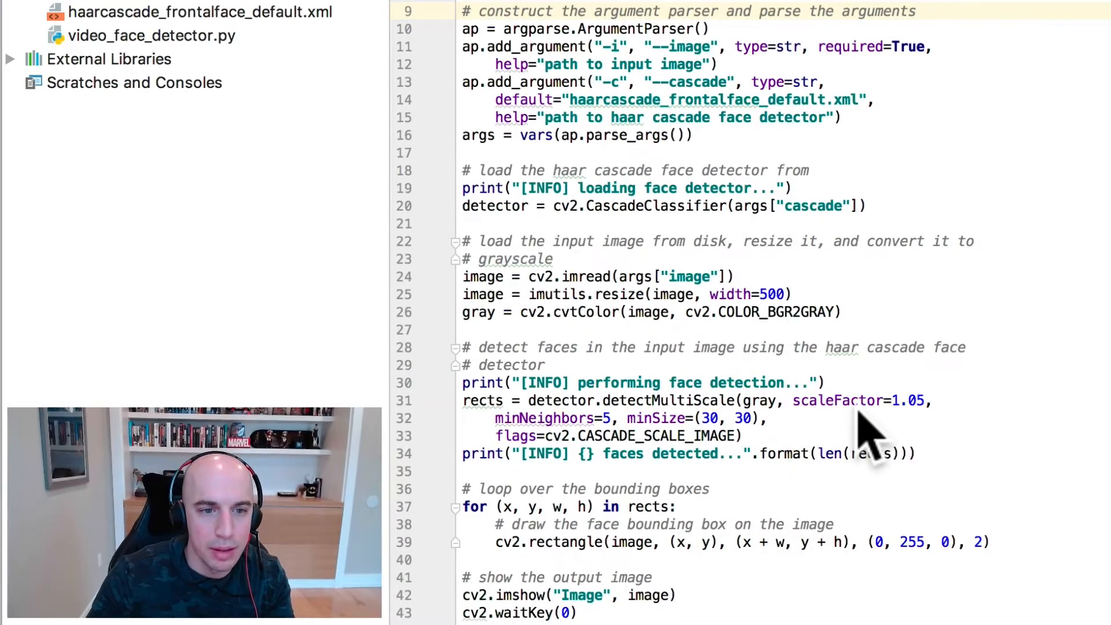
double_click(543, 418)
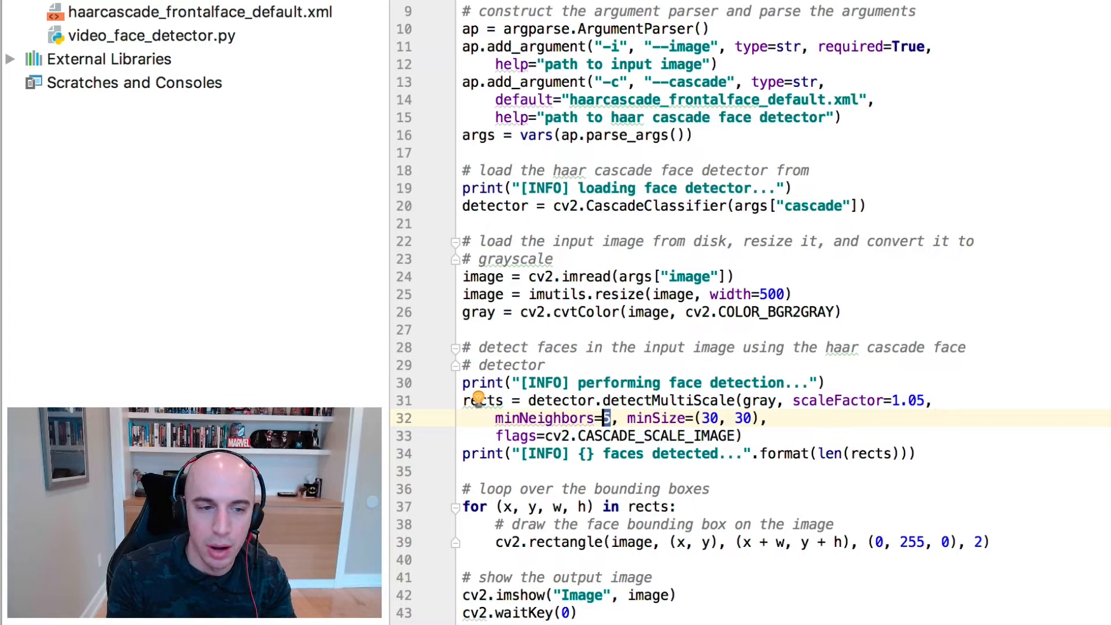
double_click(545, 418)
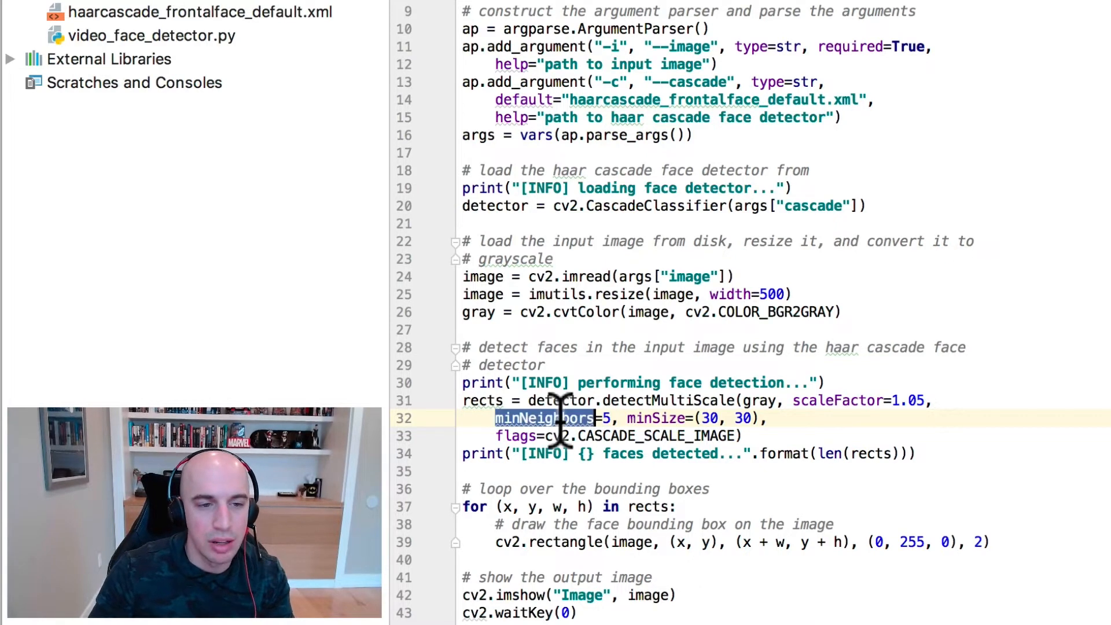
mouse_move(567, 440)
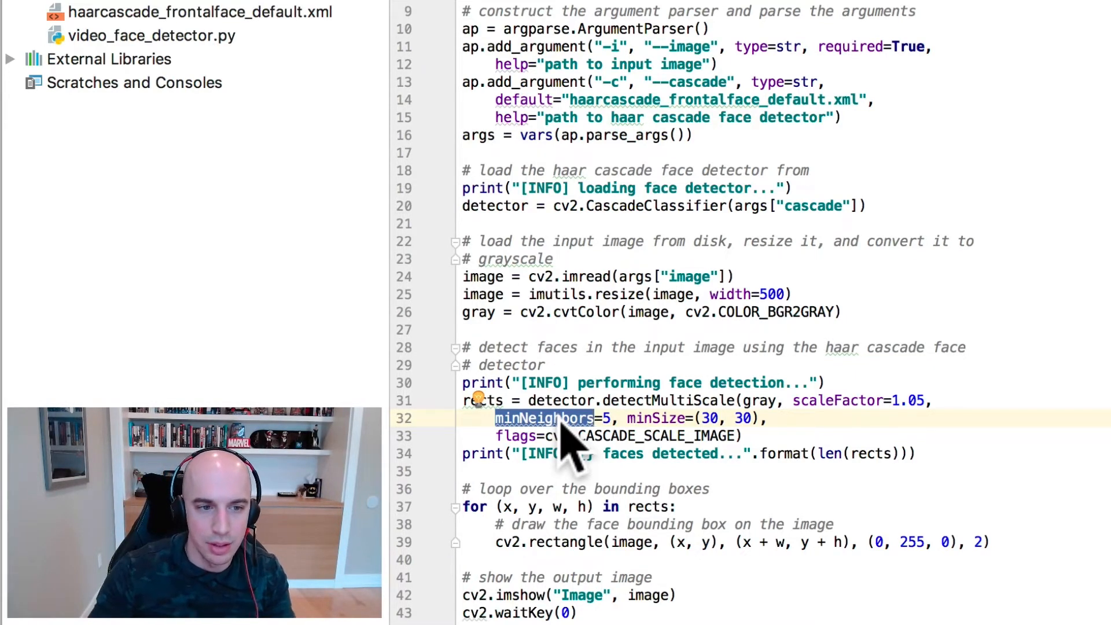
mouse_move(567, 437)
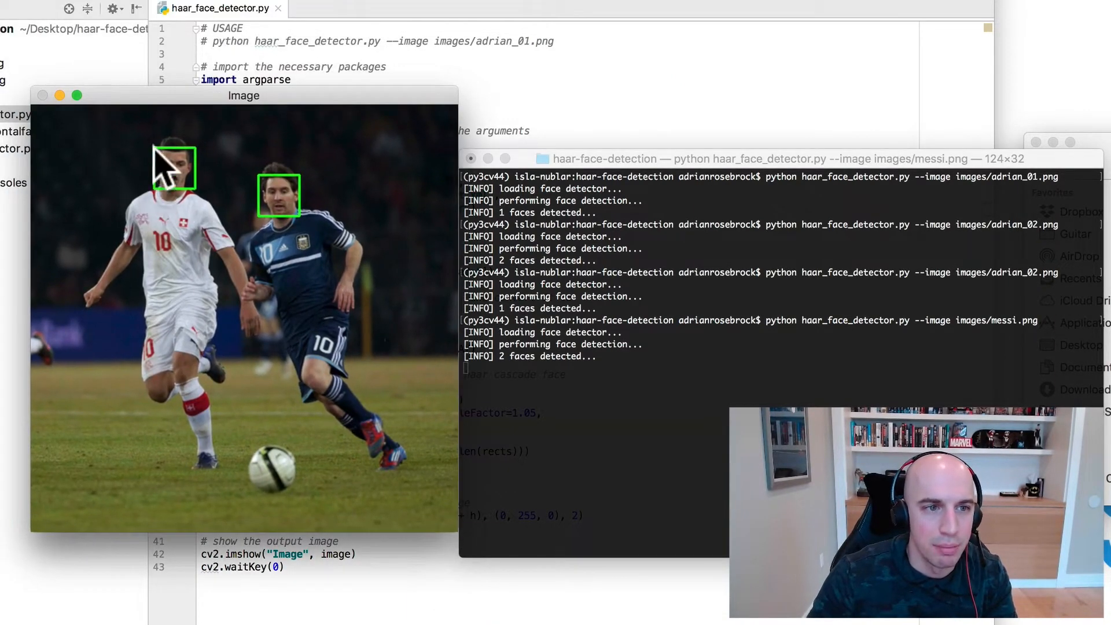
mouse_move(304, 213)
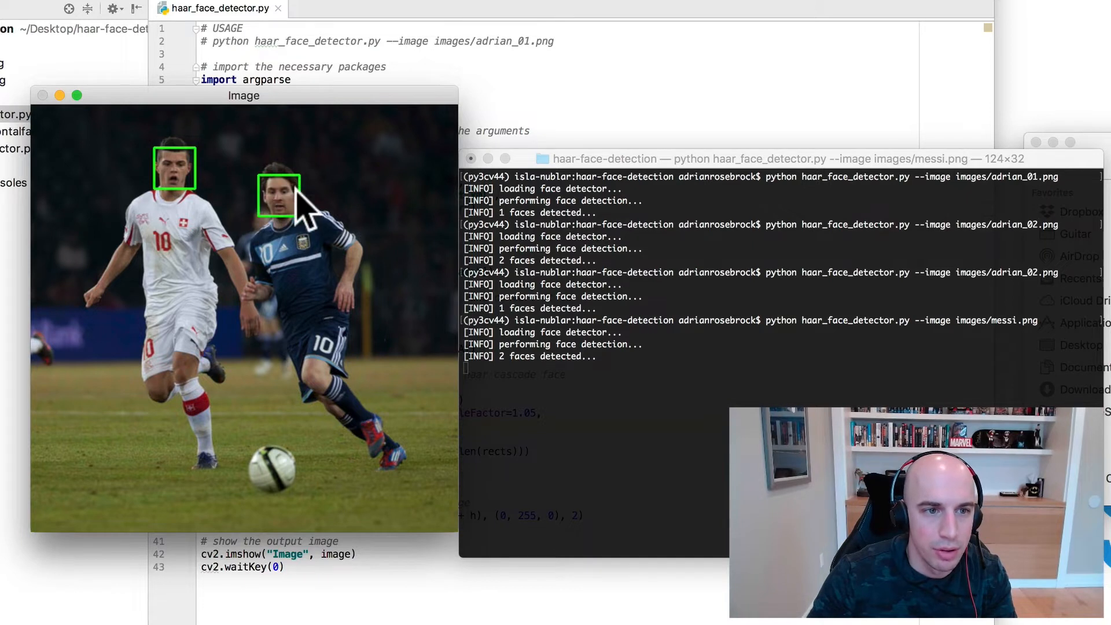
mouse_move(275, 227)
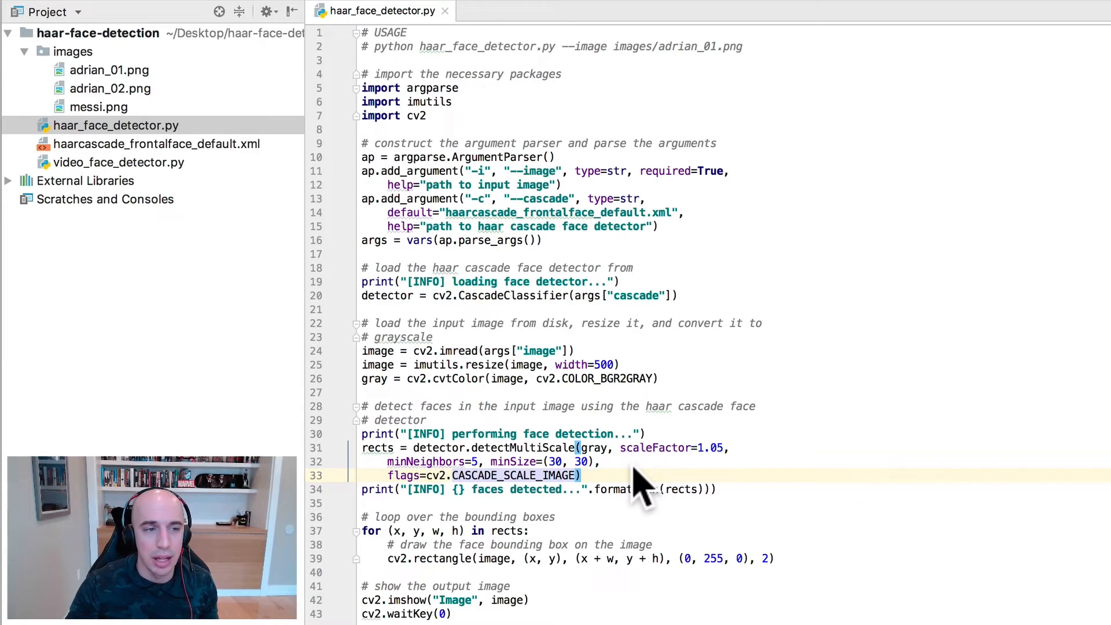
mouse_move(645, 457)
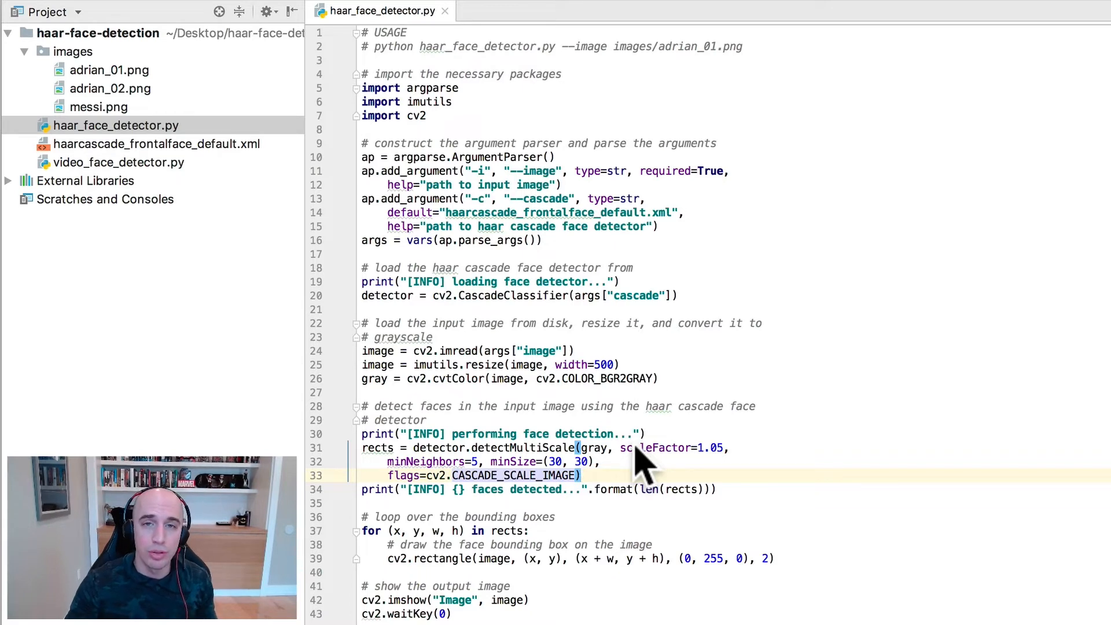
mouse_move(147, 183)
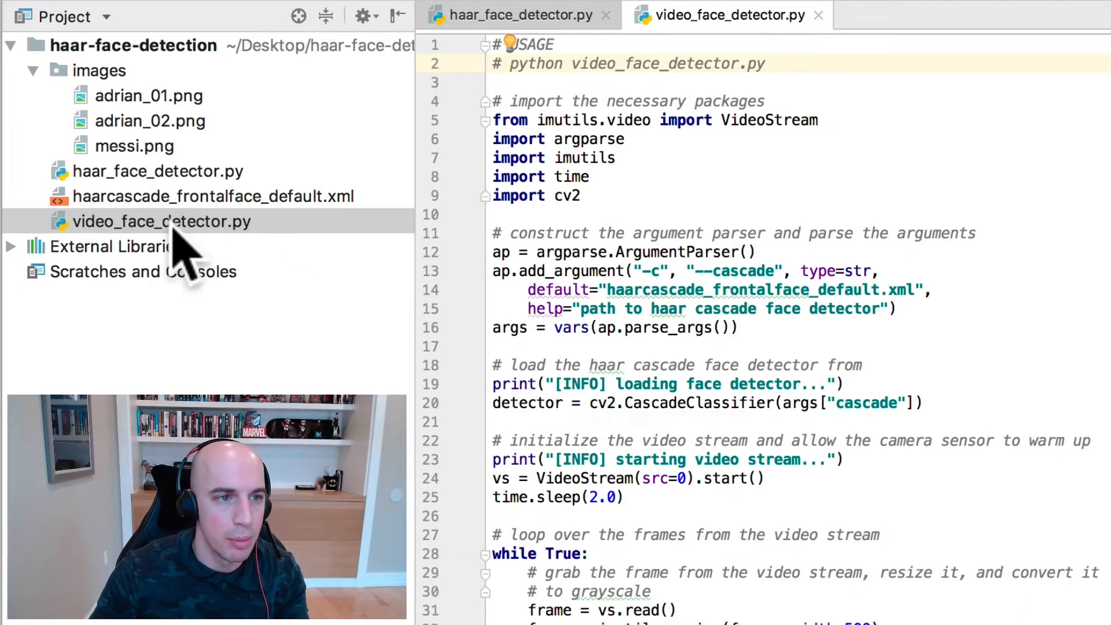
left_click(822, 120)
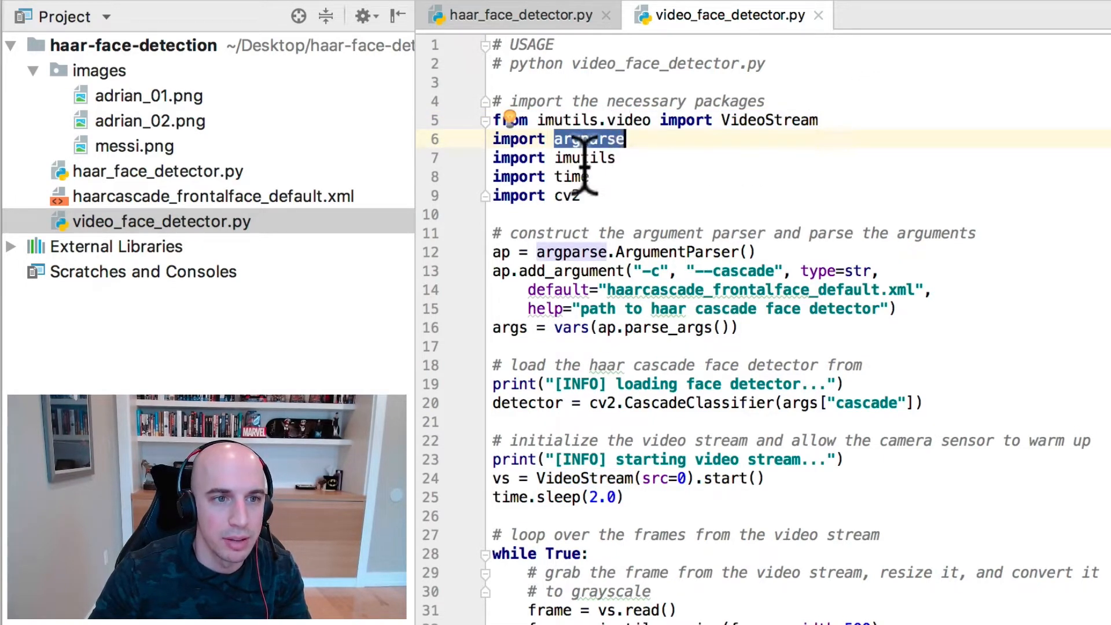
left_click(581, 157)
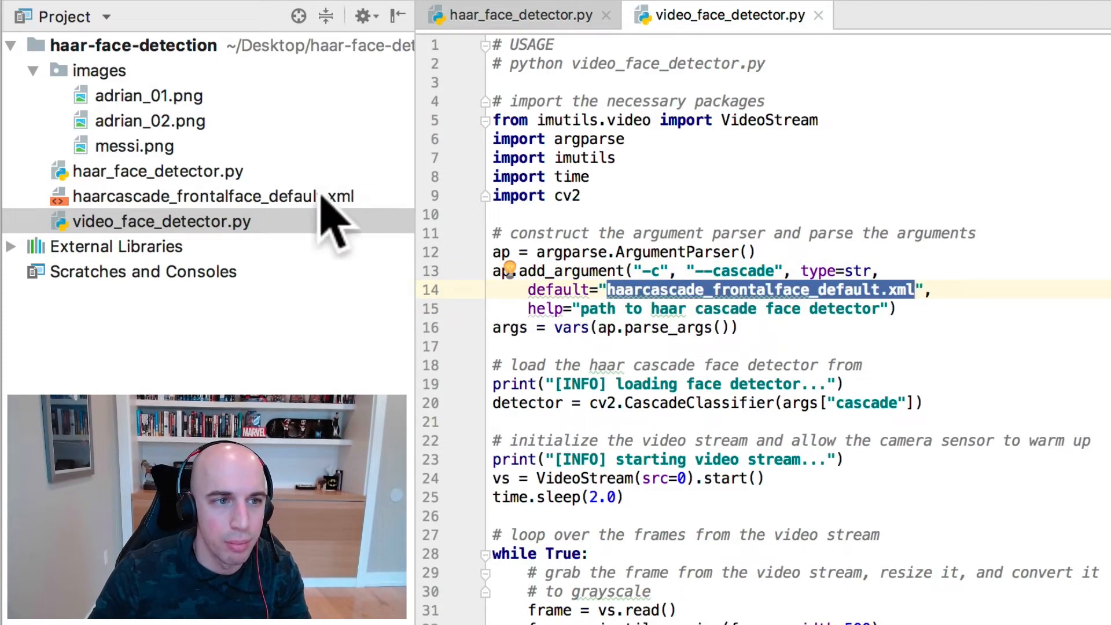
left_click(177, 197)
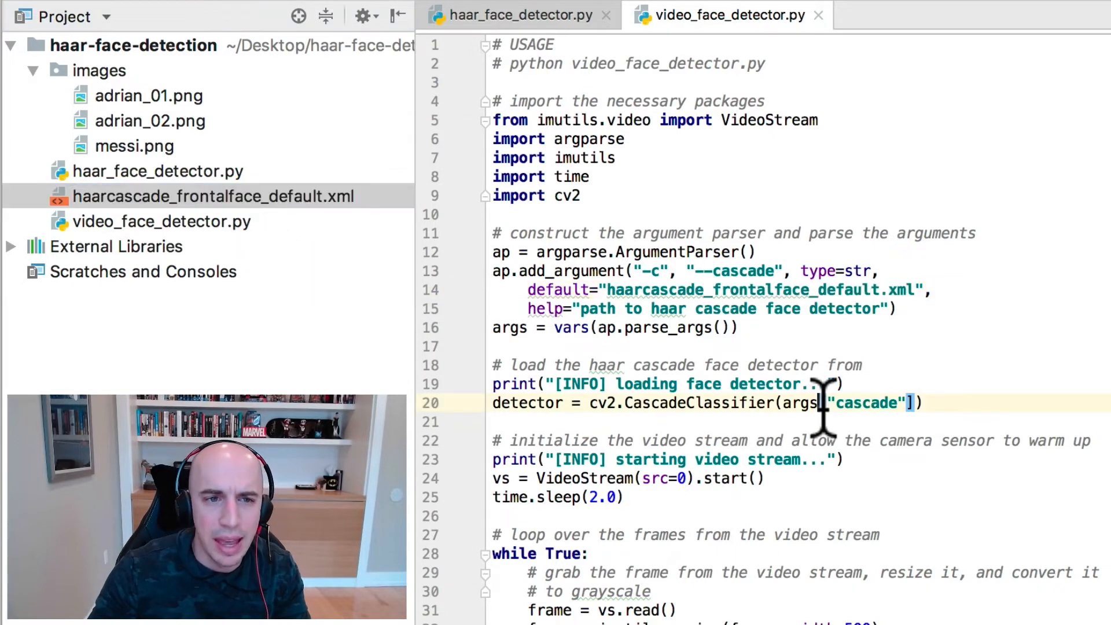
triple_click(708, 403)
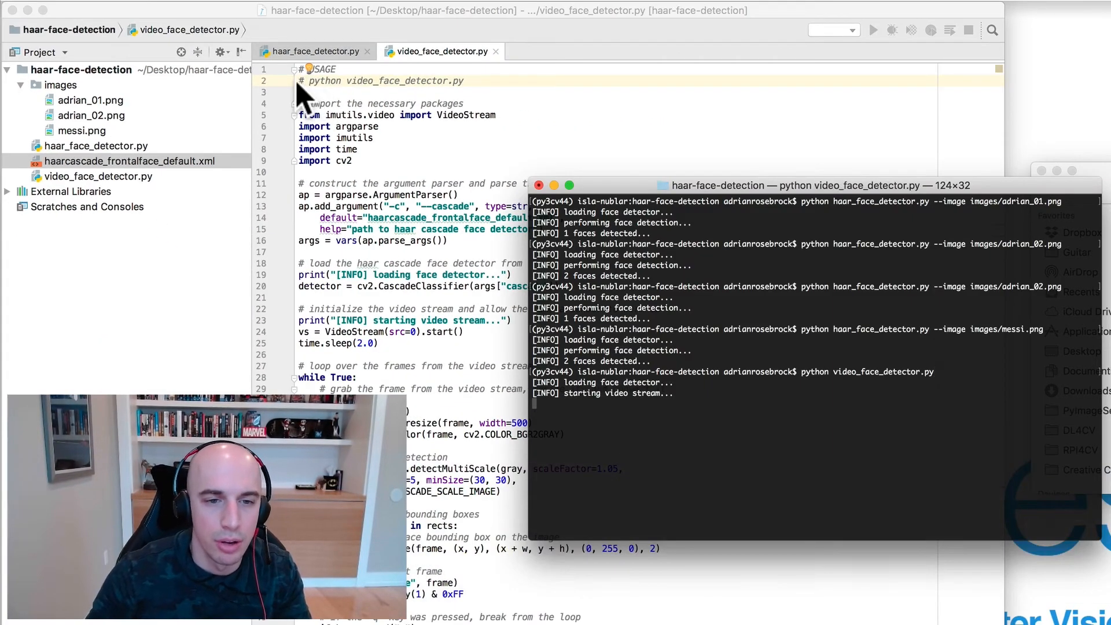
mouse_move(474, 39)
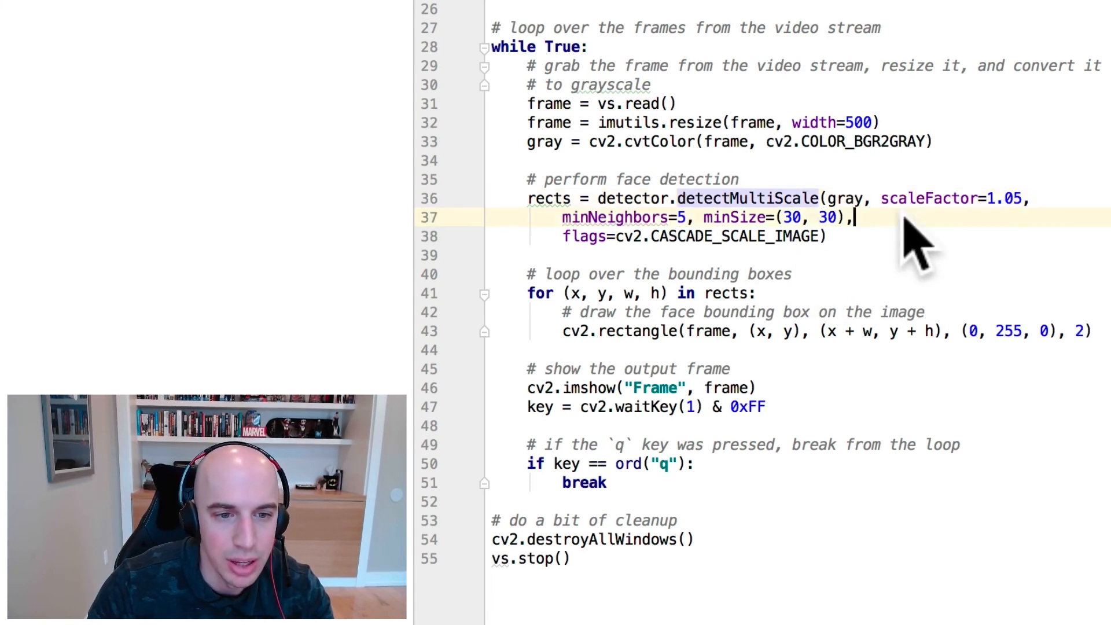
- Highlight scaleFactor=1.05 in video_face_detector.py's detectMultiScale call
double_click(929, 199)
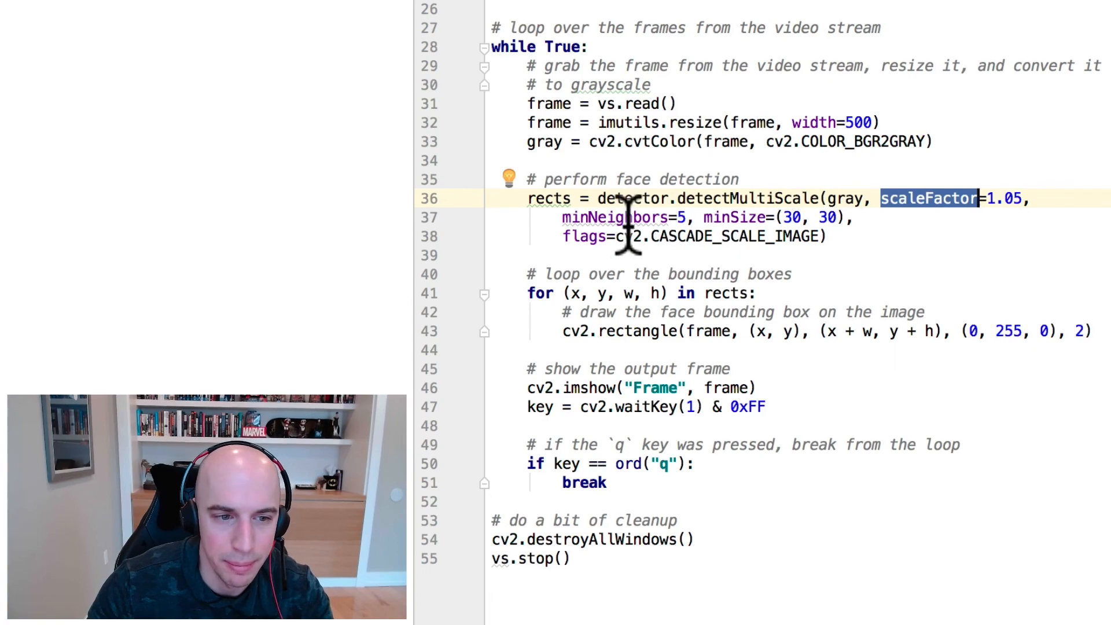